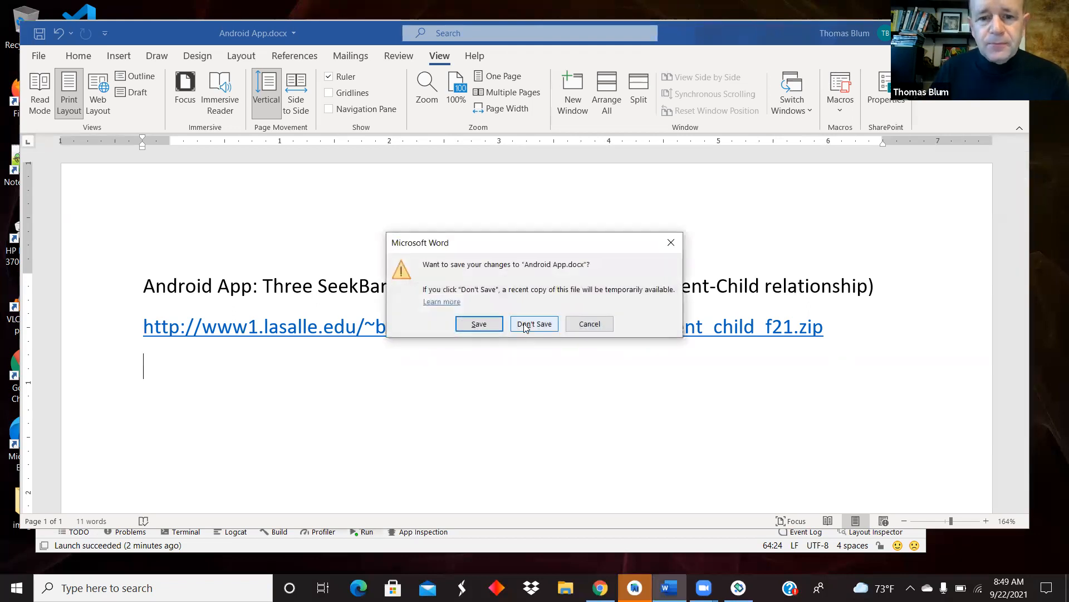
- Close Android App.docx in Word, discarding the unsaved changes
left_click(534, 323)
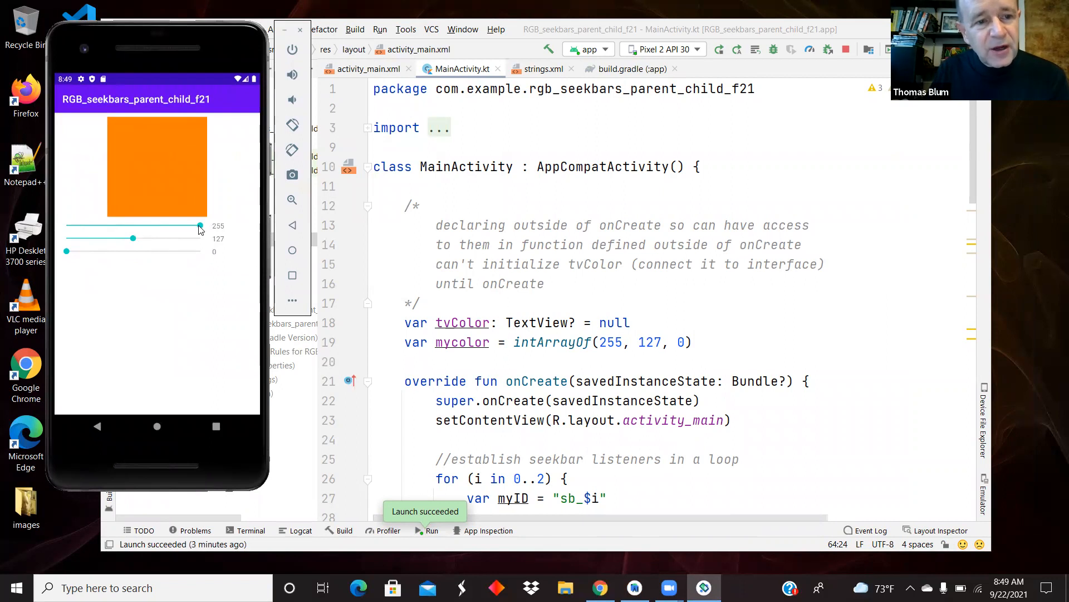
- Vary the emulator's sliders: red to 171, green to 231 then 113, blue to 95
left_click_drag(200, 225, 153, 226)
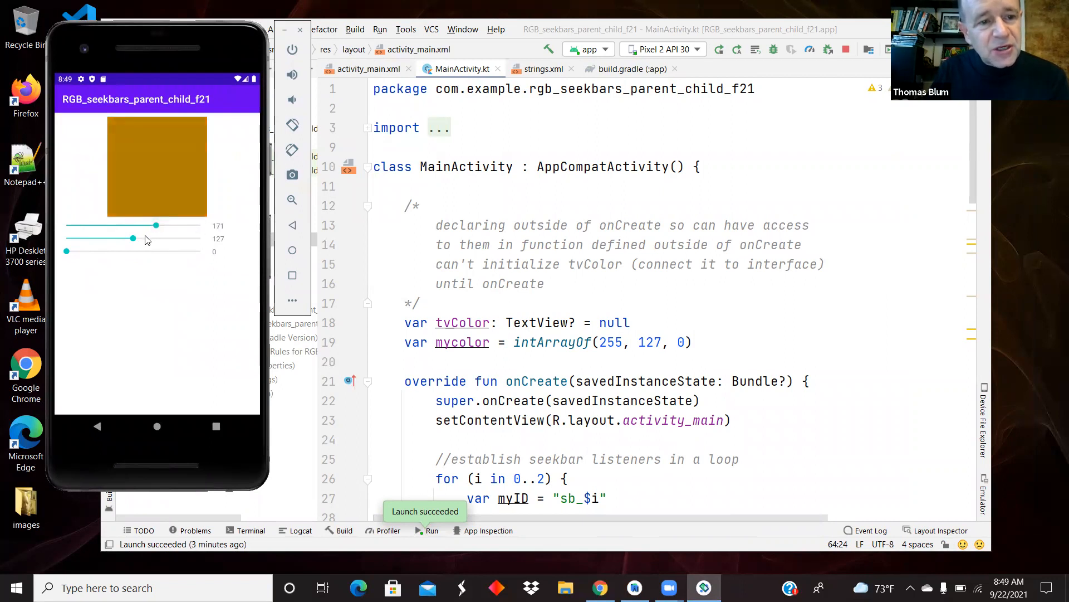
left_click_drag(123, 238, 187, 238)
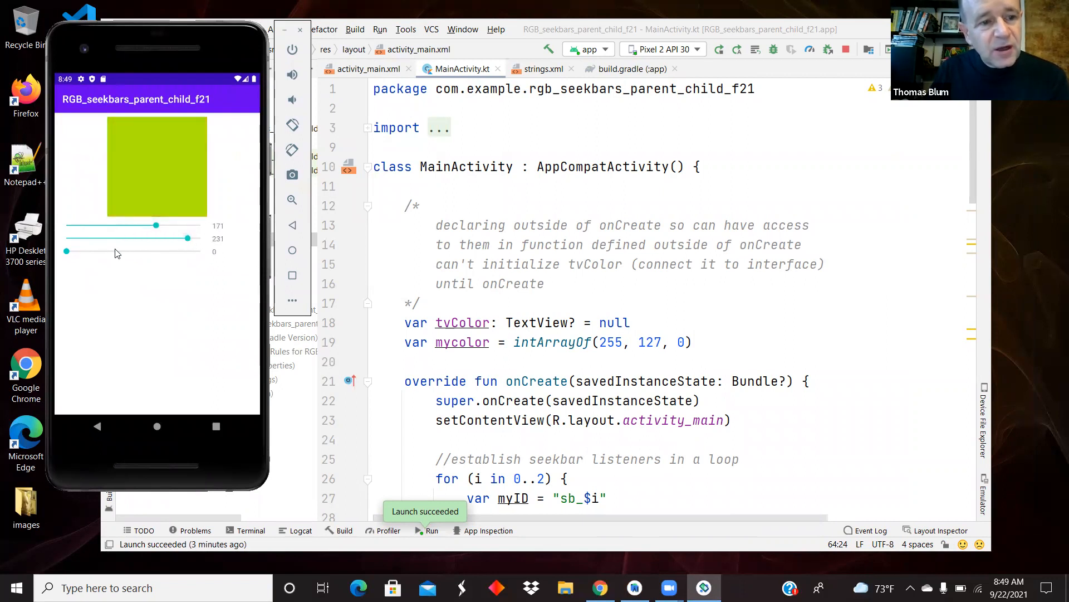
left_click_drag(66, 252, 116, 252)
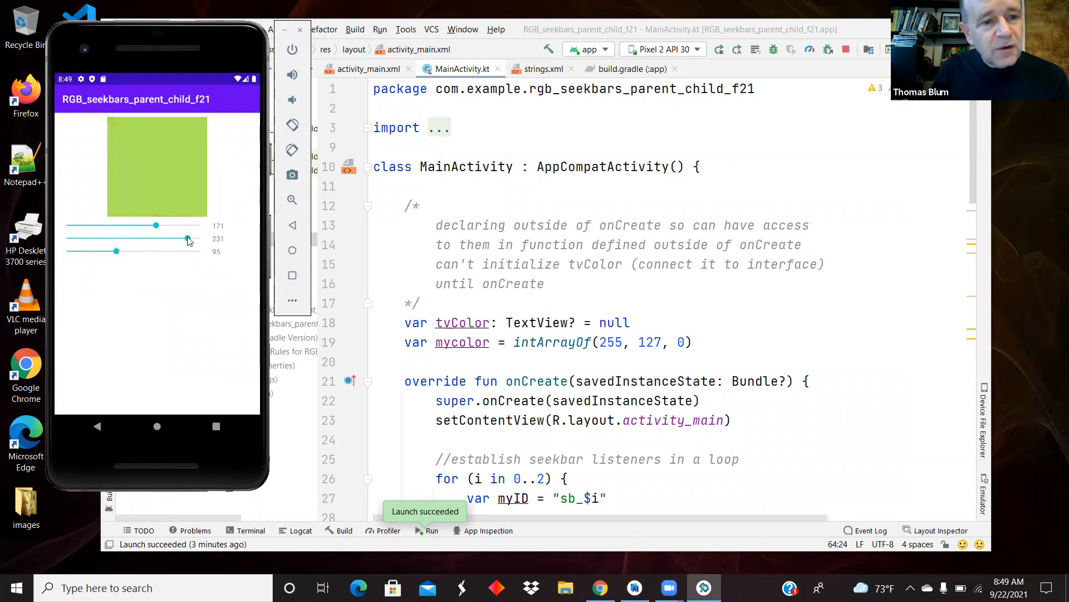
left_click_drag(188, 240, 115, 240)
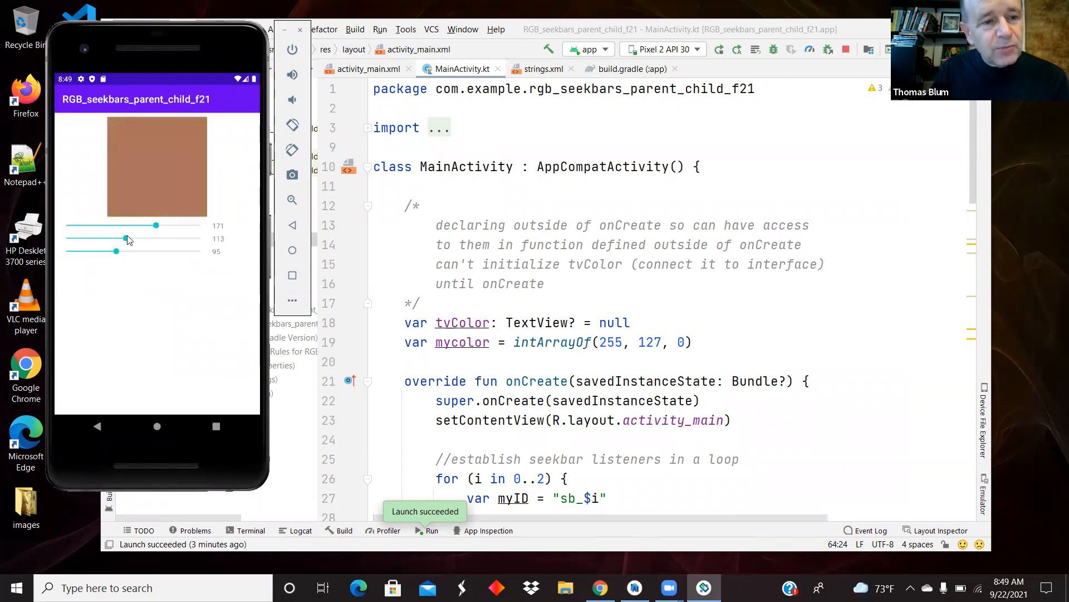
left_click_drag(115, 250, 170, 250)
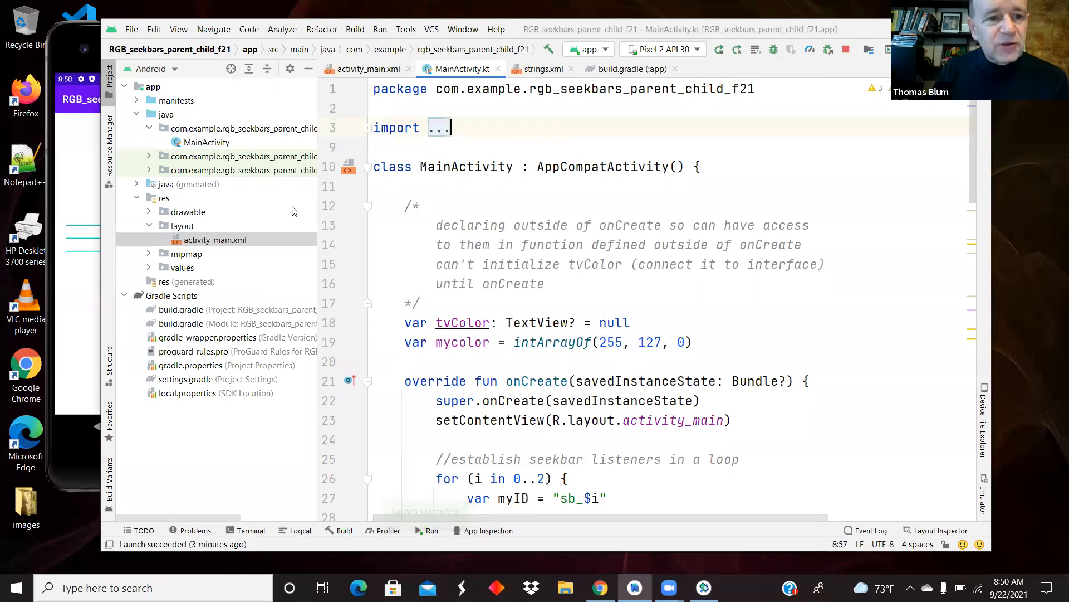
- Open activity_main.xml and scroll down to the sb_0 SeekBar and tv_0 TextView
left_click(215, 239)
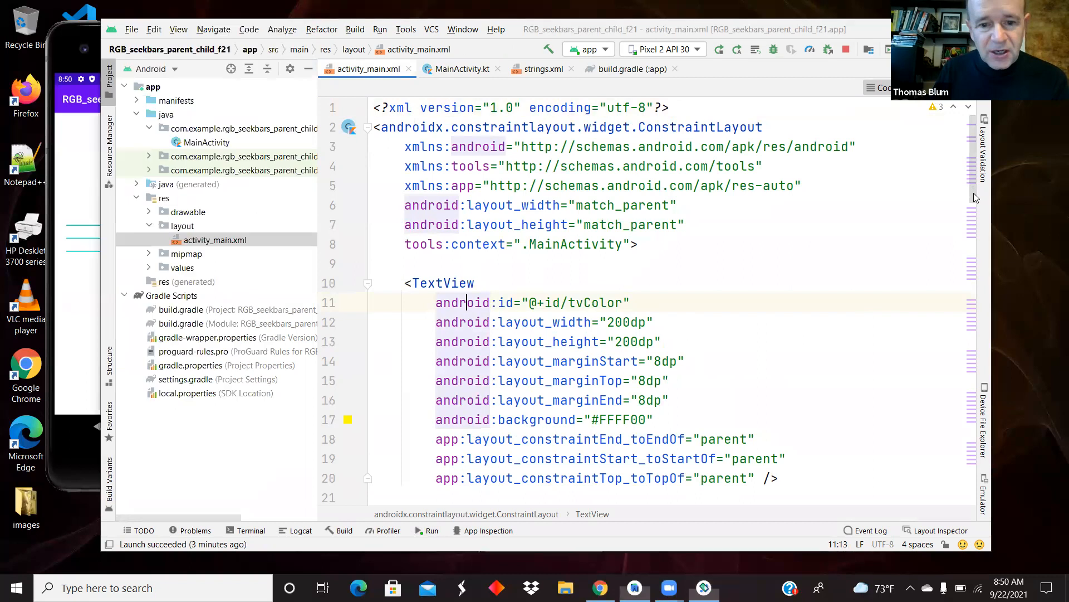
scroll("down", 3)
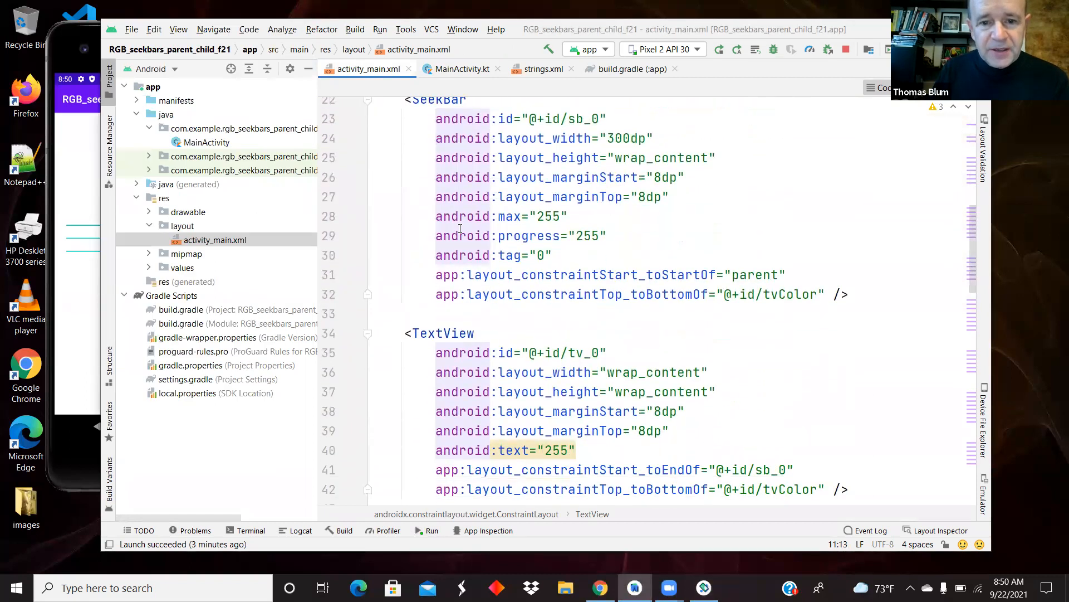
scroll("down", 3)
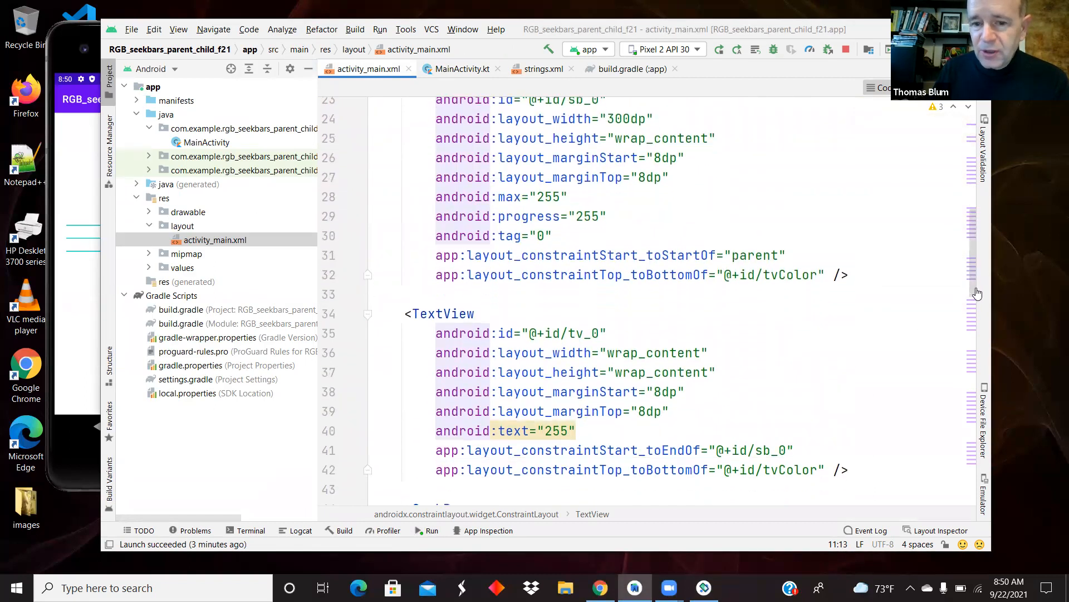
scroll("down", 3)
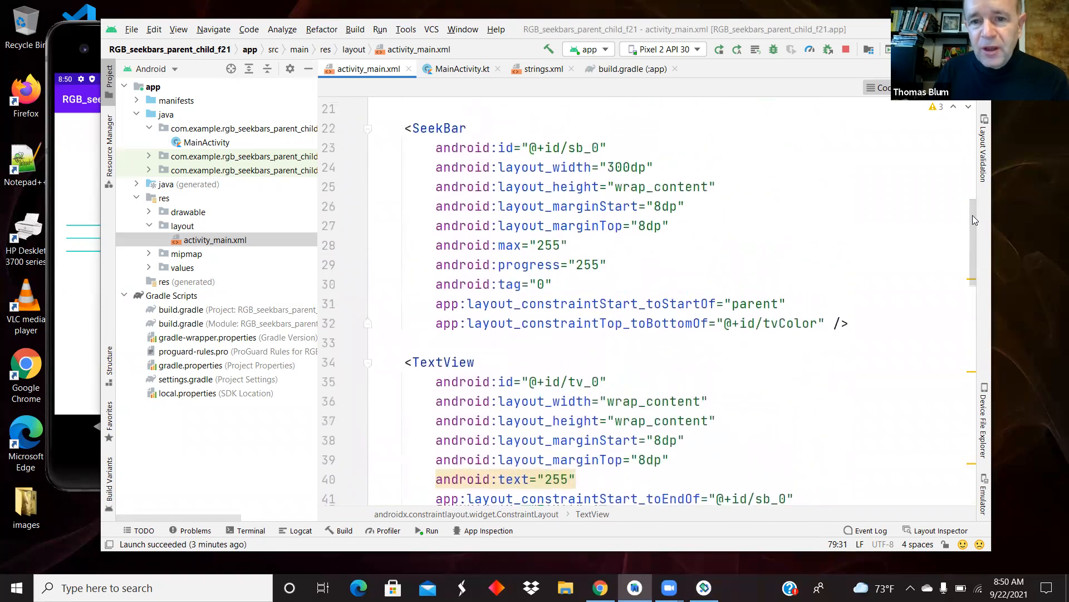
left_click(569, 148)
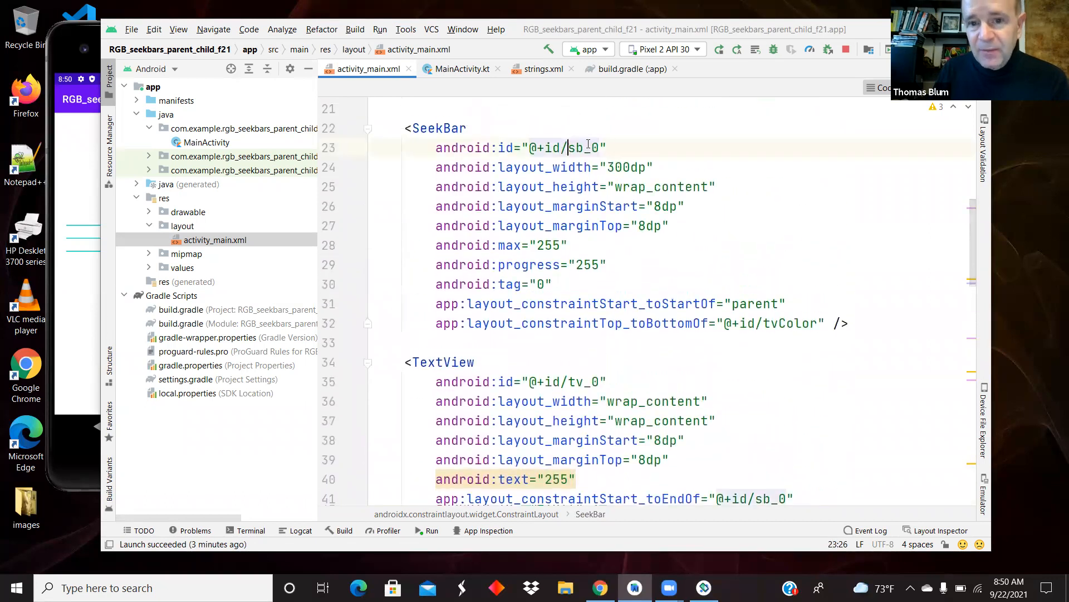
double_click(580, 146)
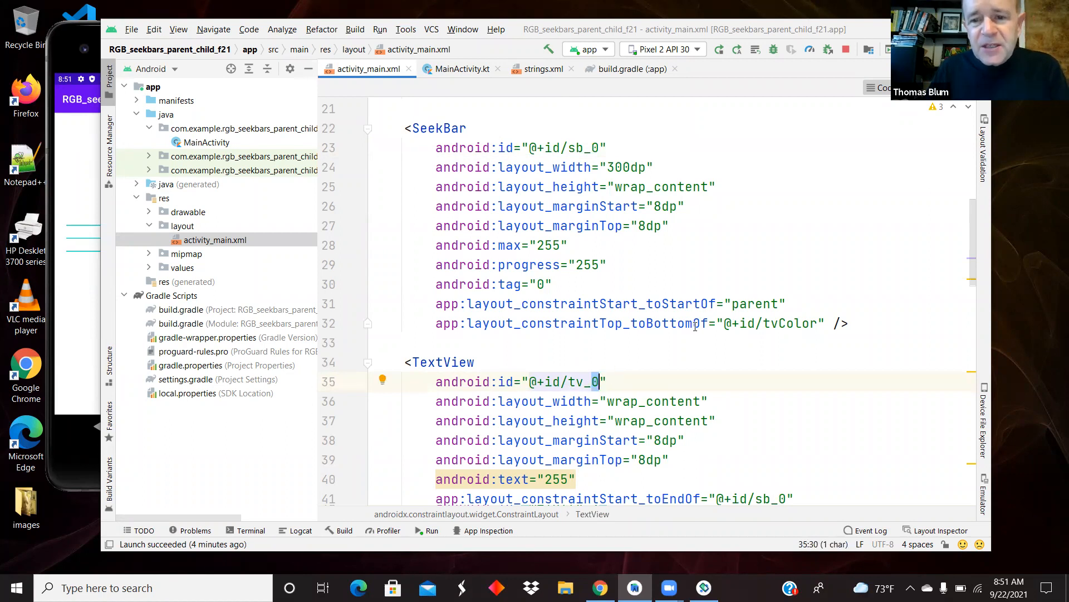
mouse_move(975, 262)
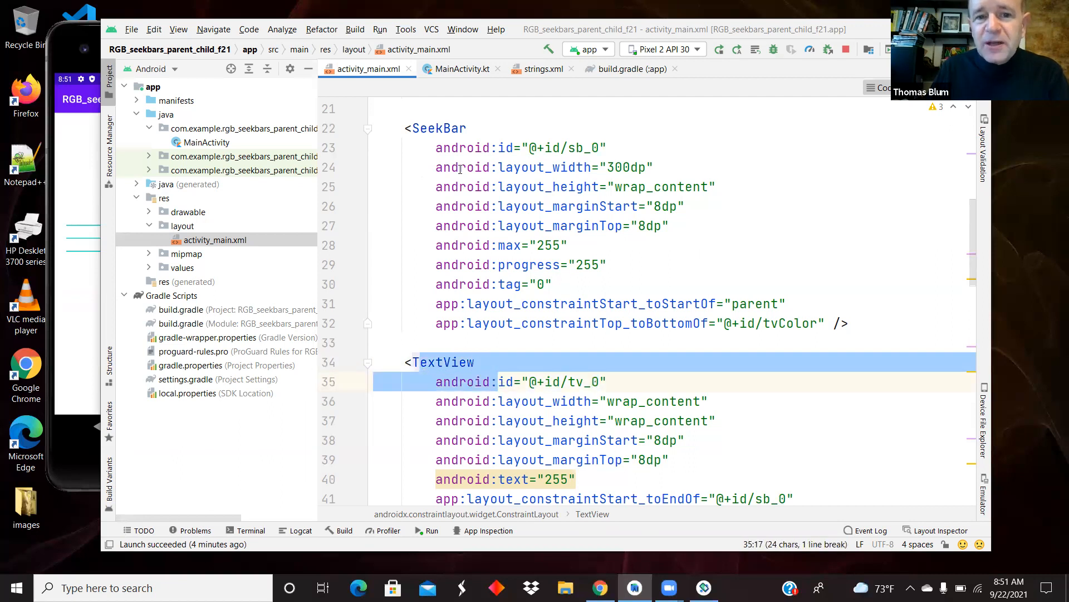
left_click(459, 168)
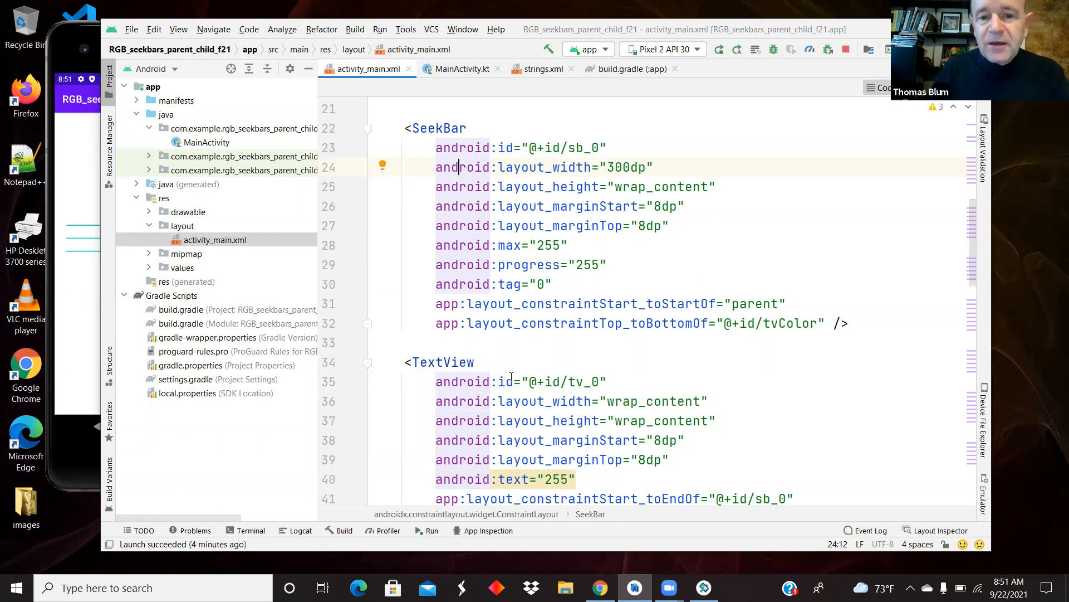
mouse_move(511, 381)
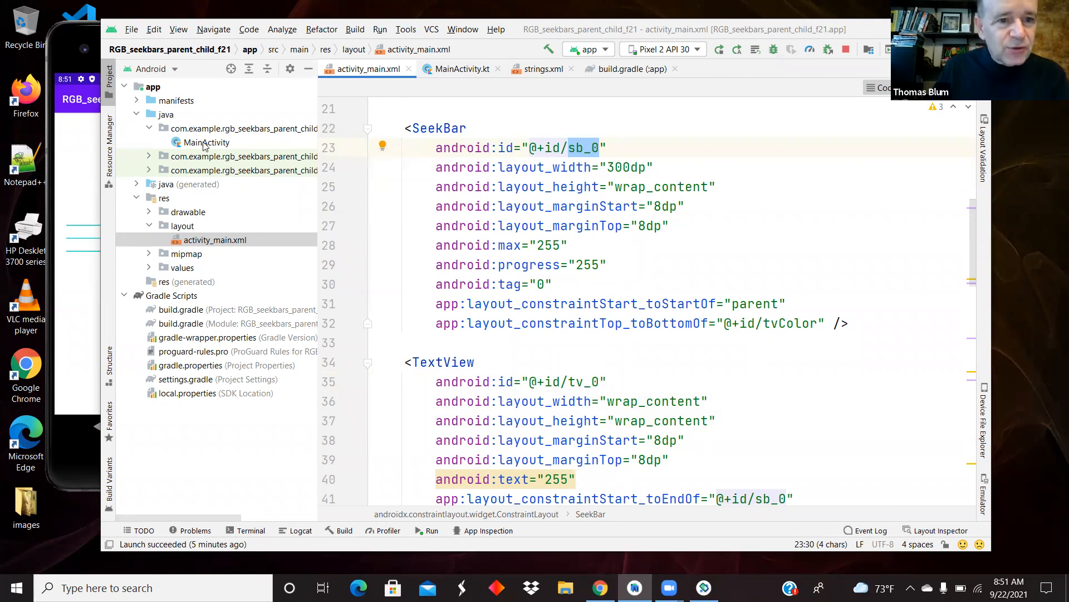
left_click(206, 142)
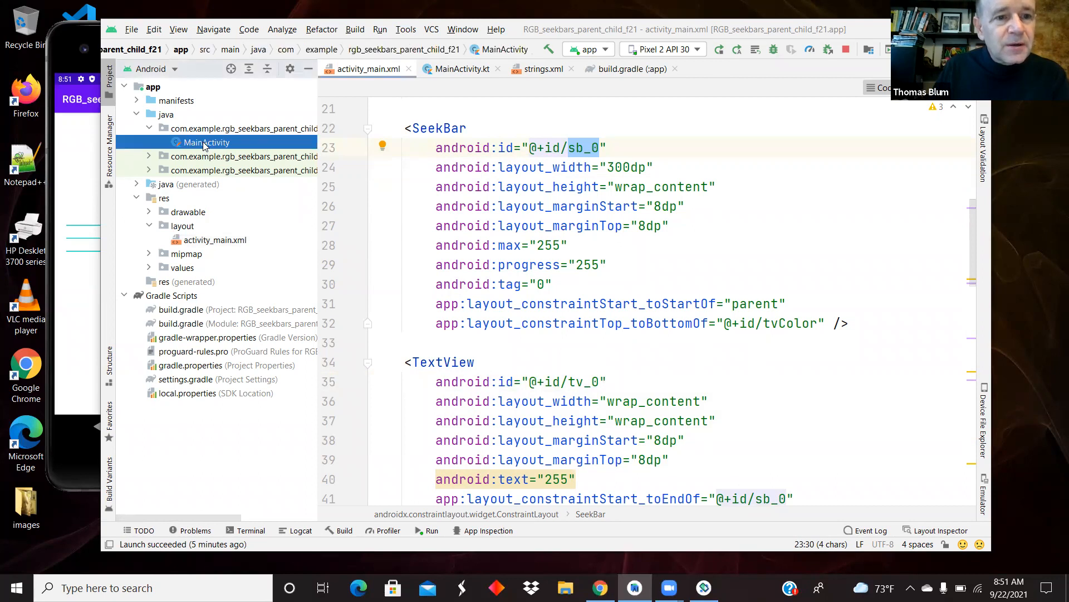
left_click(460, 68)
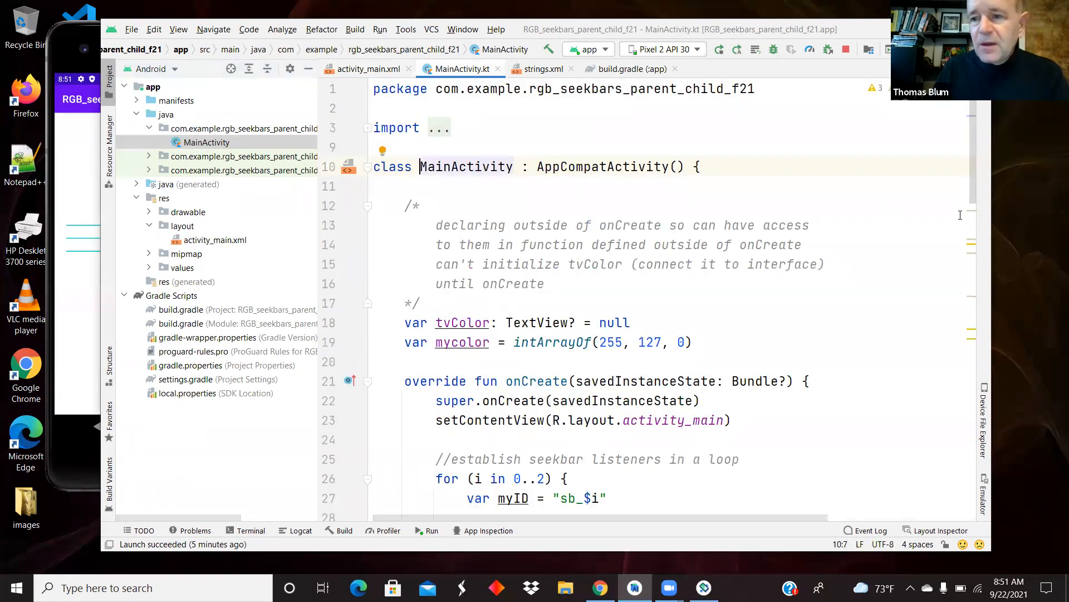
scroll("down", 3)
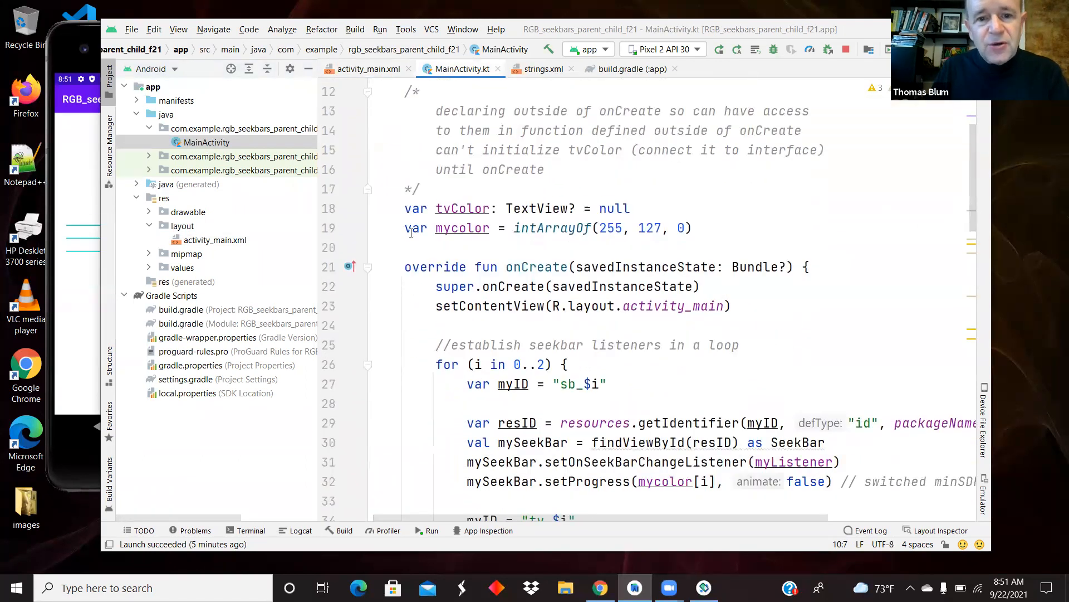
double_click(538, 267)
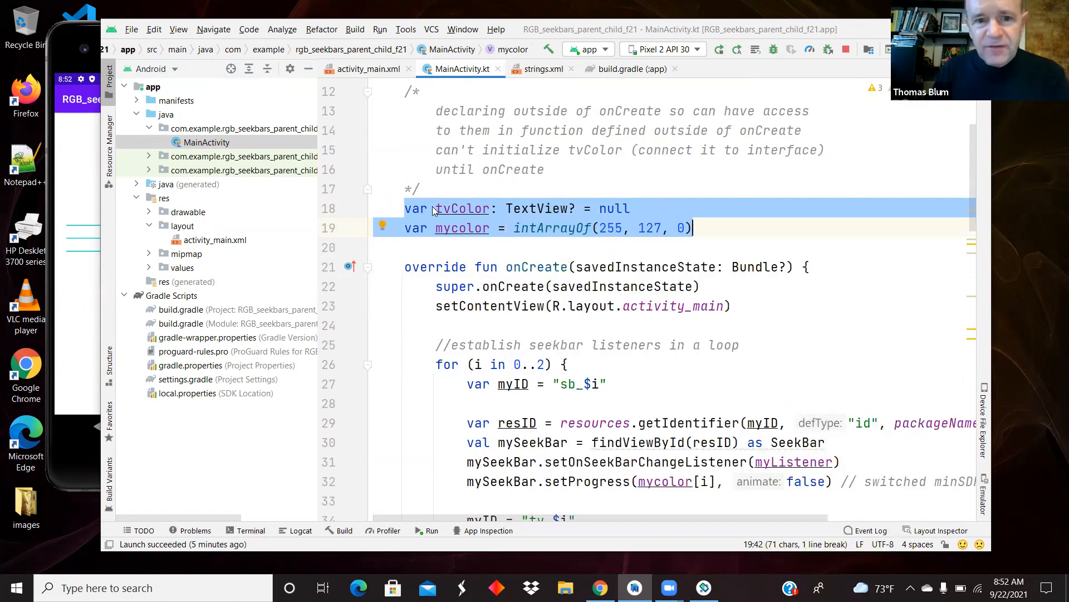
mouse_move(464, 208)
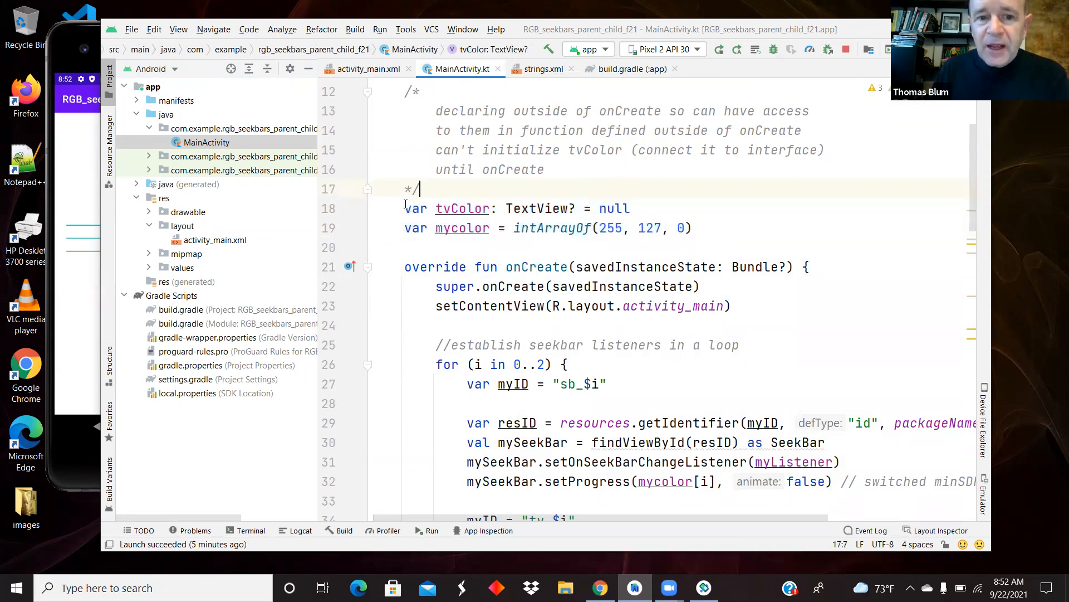
triple_click(516, 208)
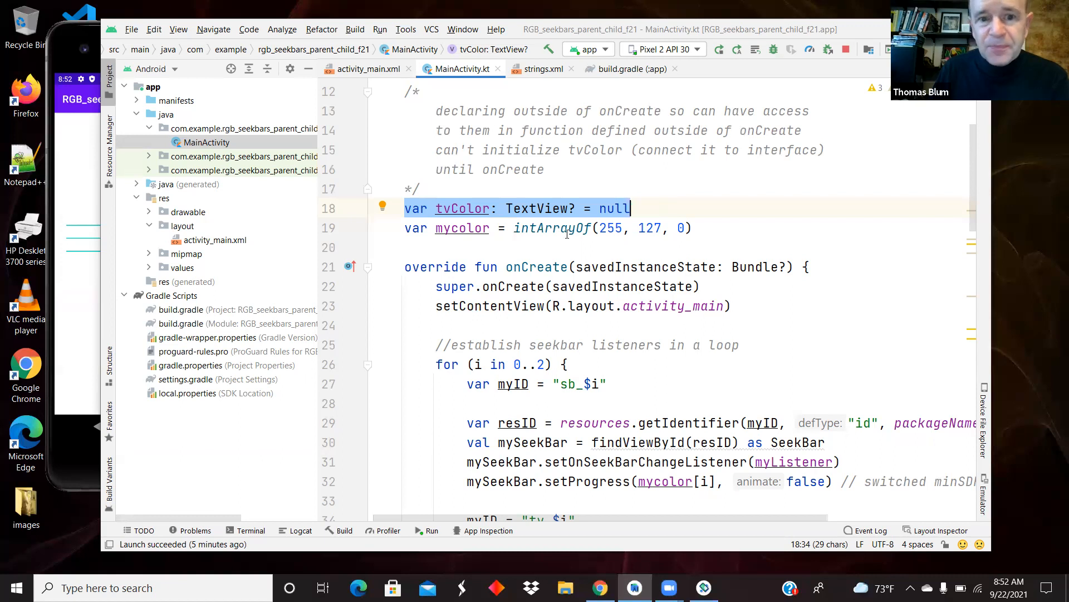
left_click(434, 207)
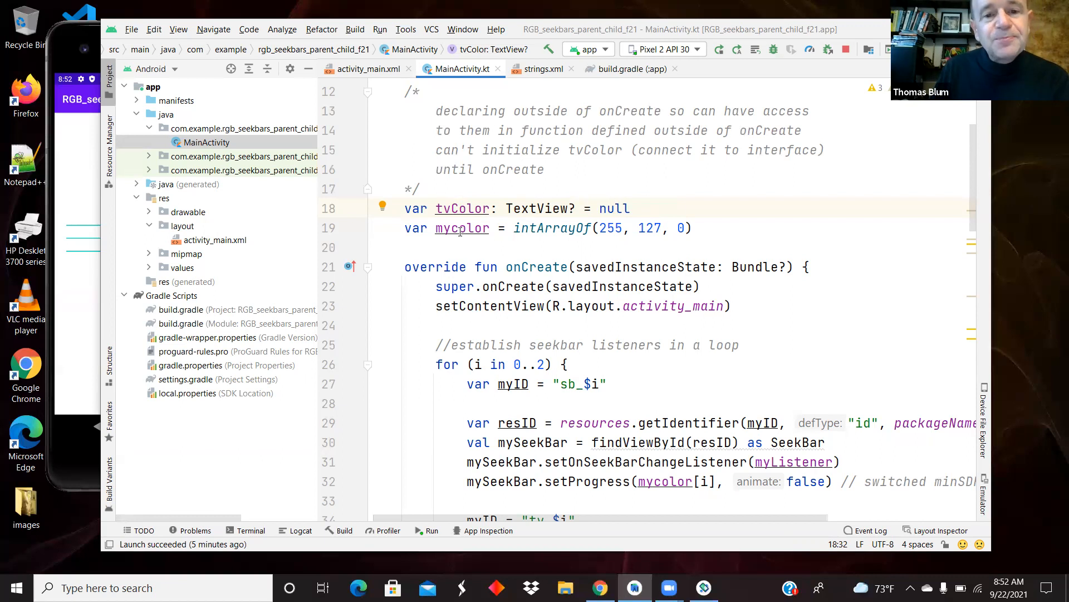
left_click(461, 228)
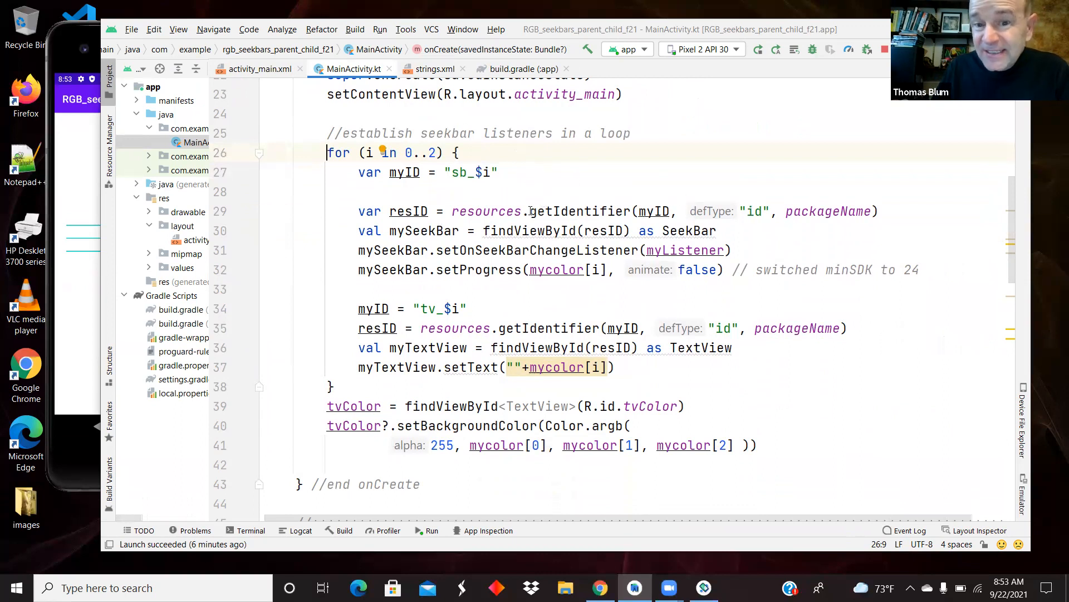
double_click(580, 210)
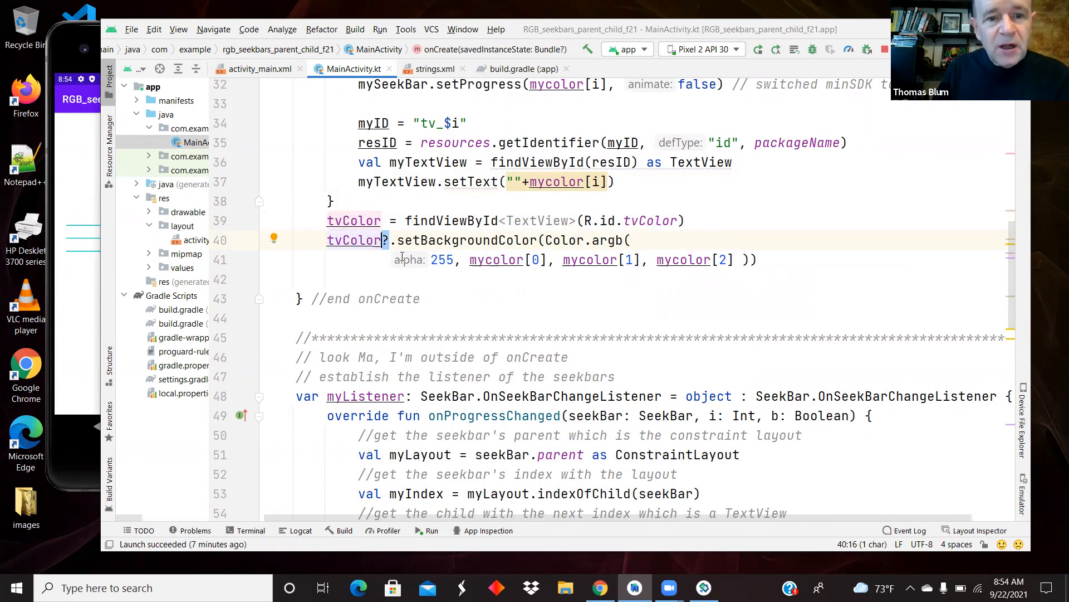
mouse_move(355, 240)
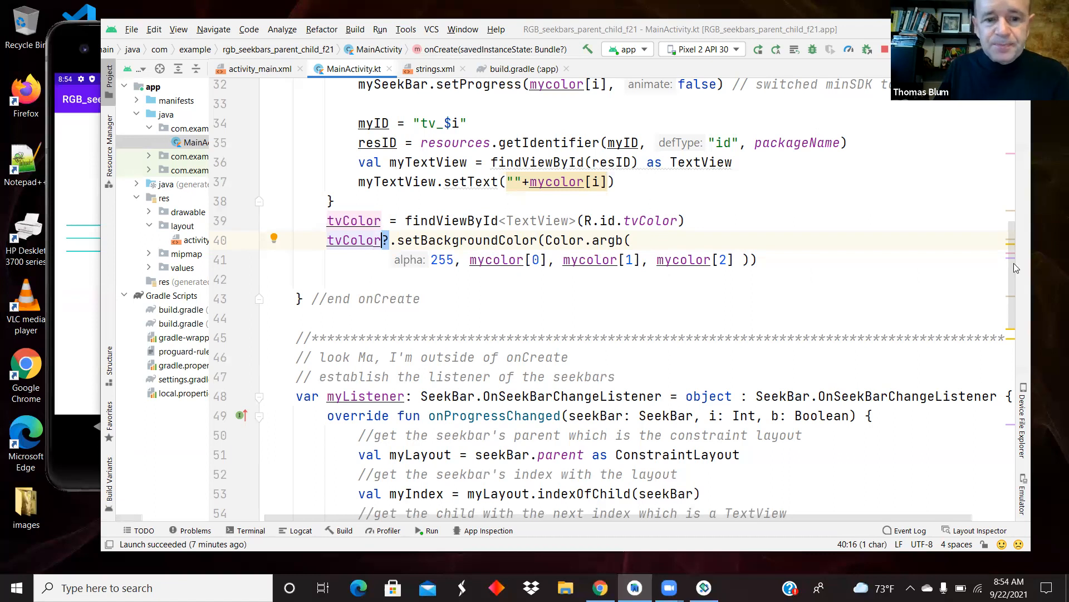
scroll("down", 3)
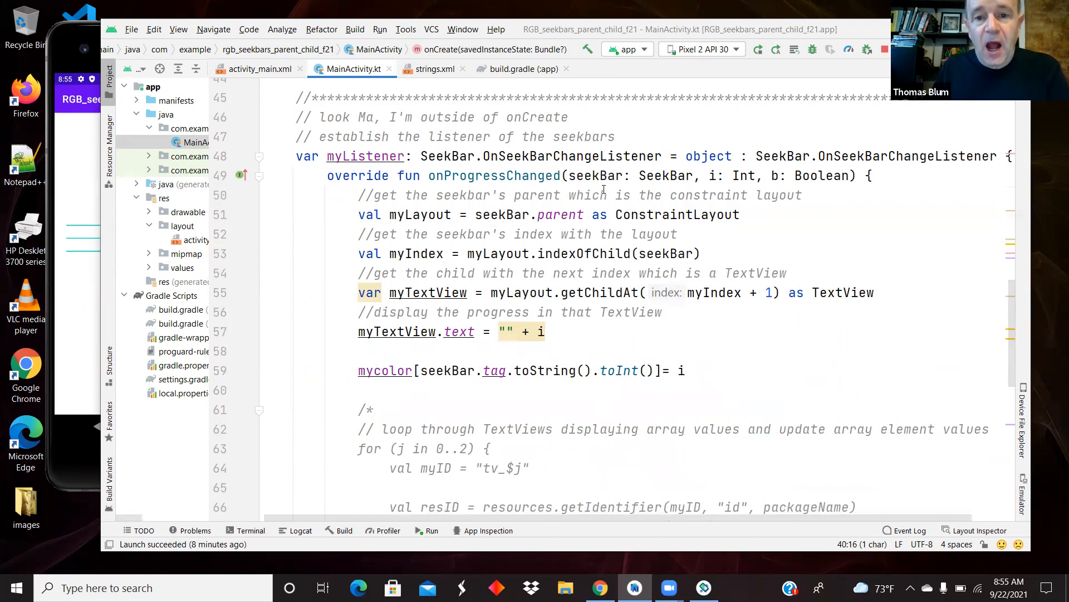
left_click(453, 155)
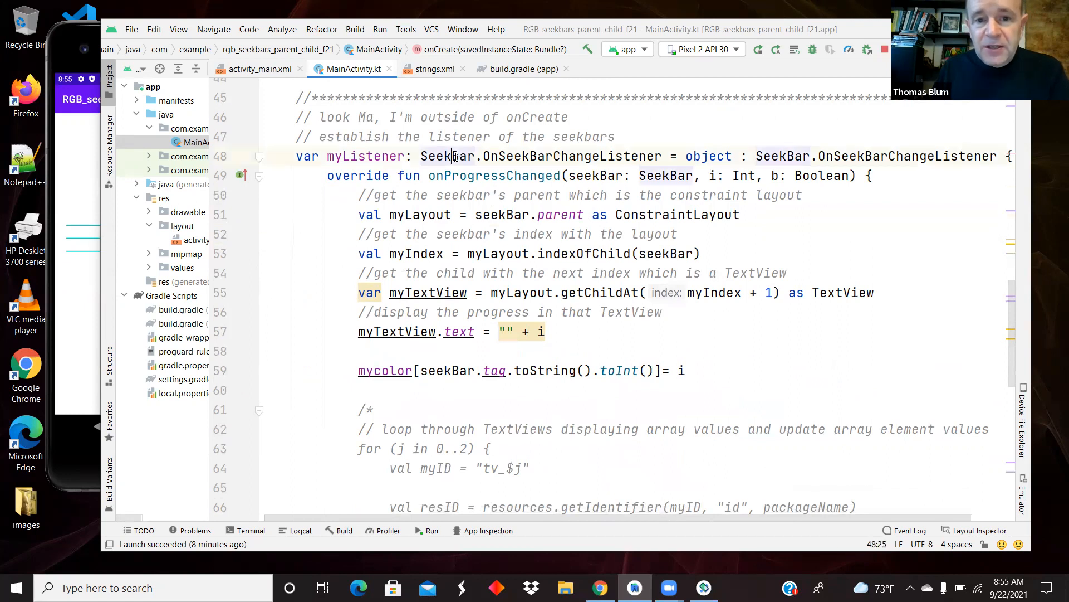
left_click(568, 175)
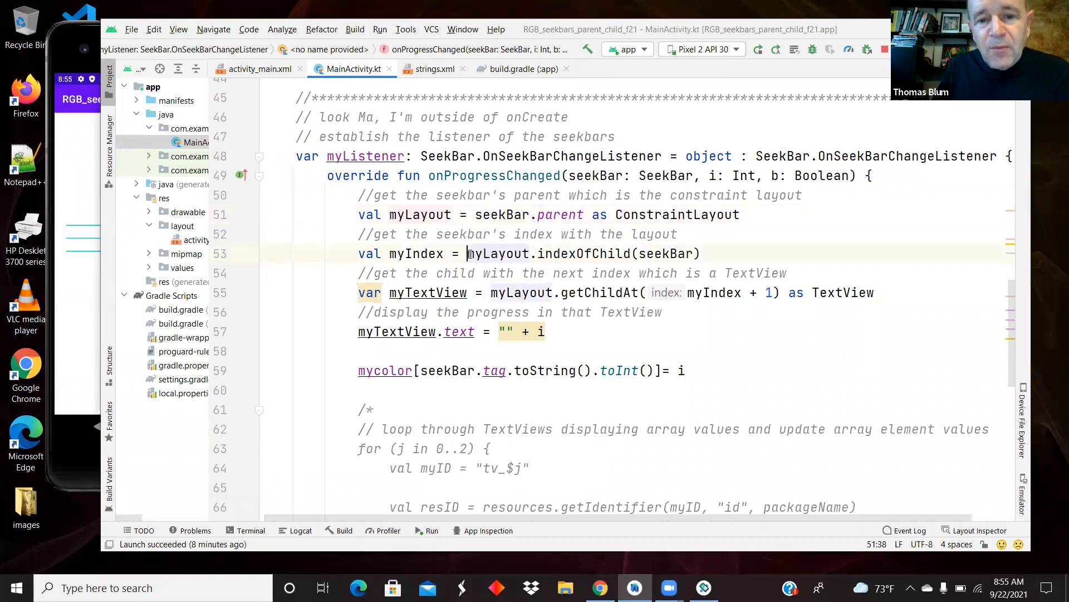
double_click(499, 253)
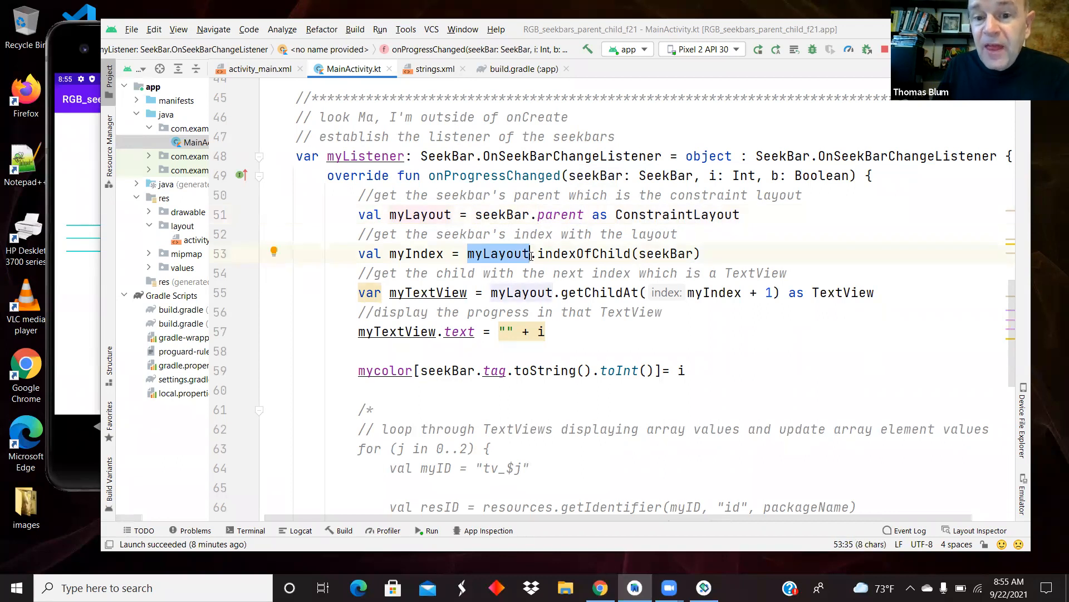
left_click(655, 253)
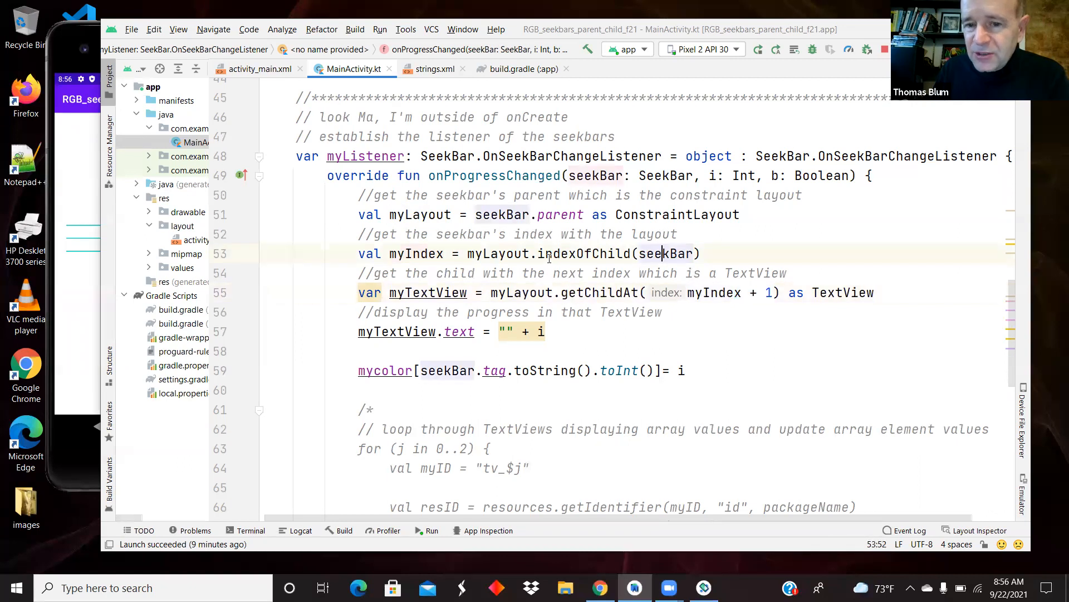
double_click(714, 293)
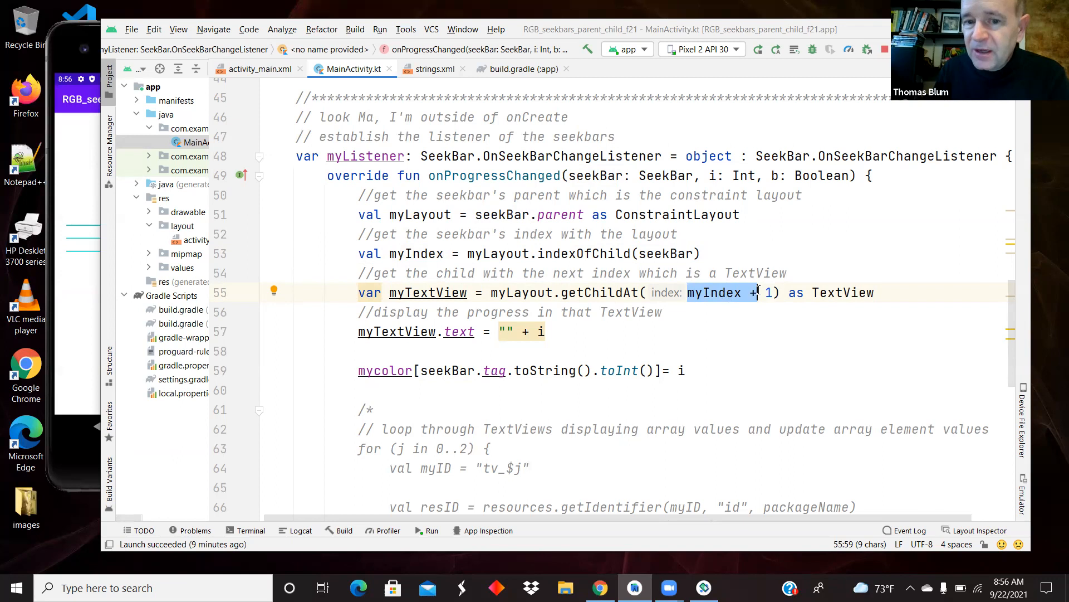
left_click(828, 292)
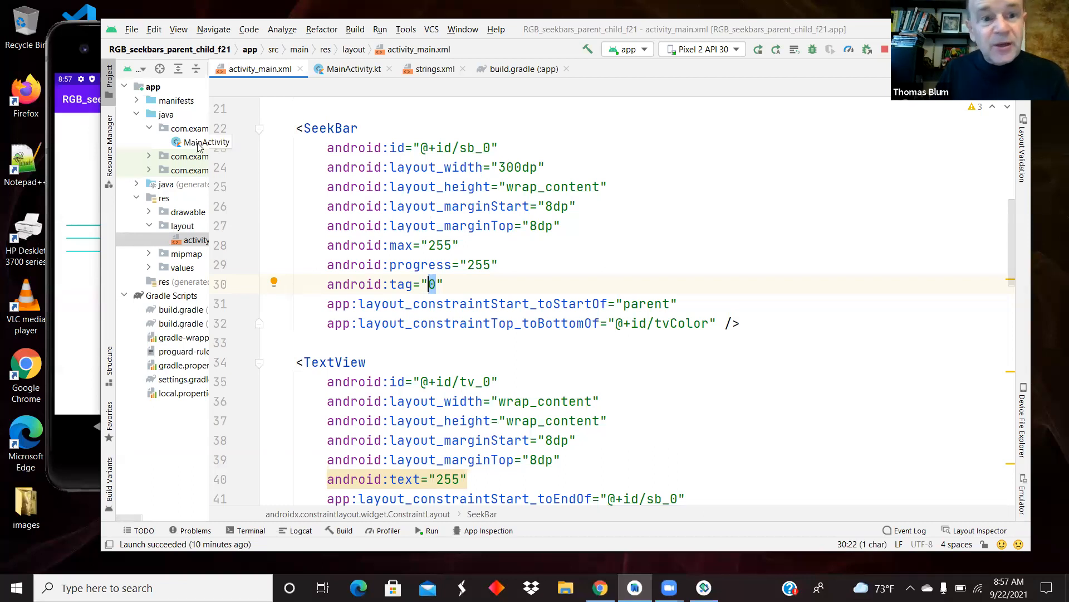
- Reopen MainActivity.kt from the com.example package in the Project panel
left_click(204, 141)
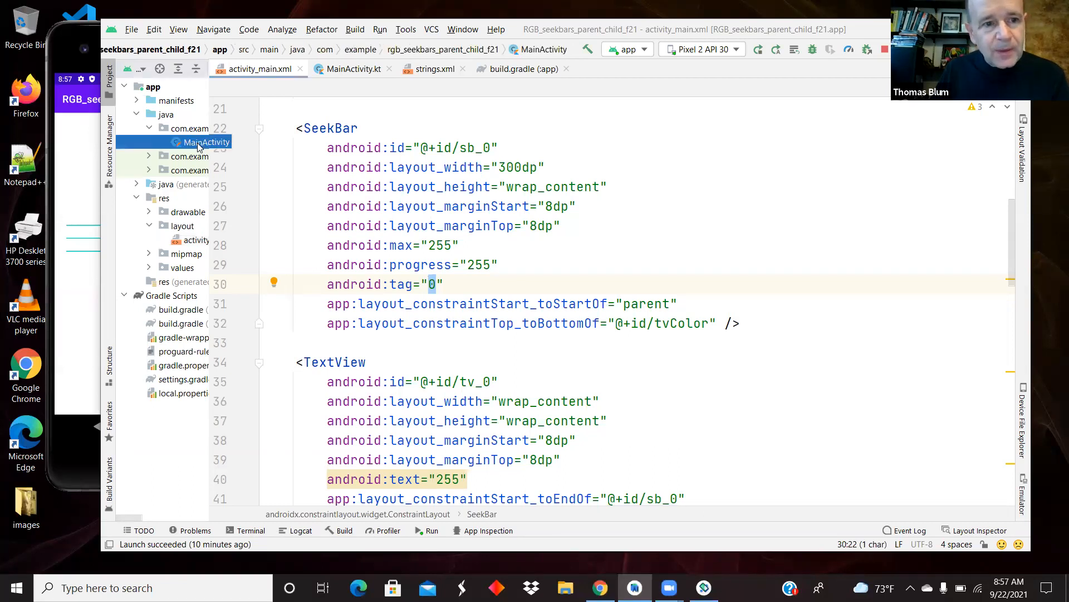
left_click(351, 69)
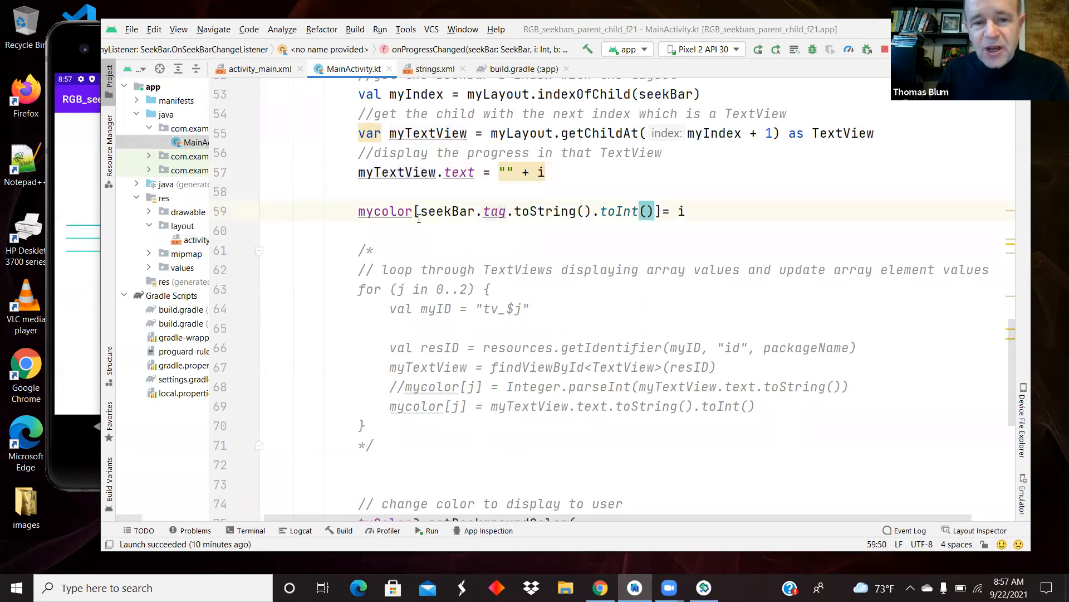
double_click(385, 211)
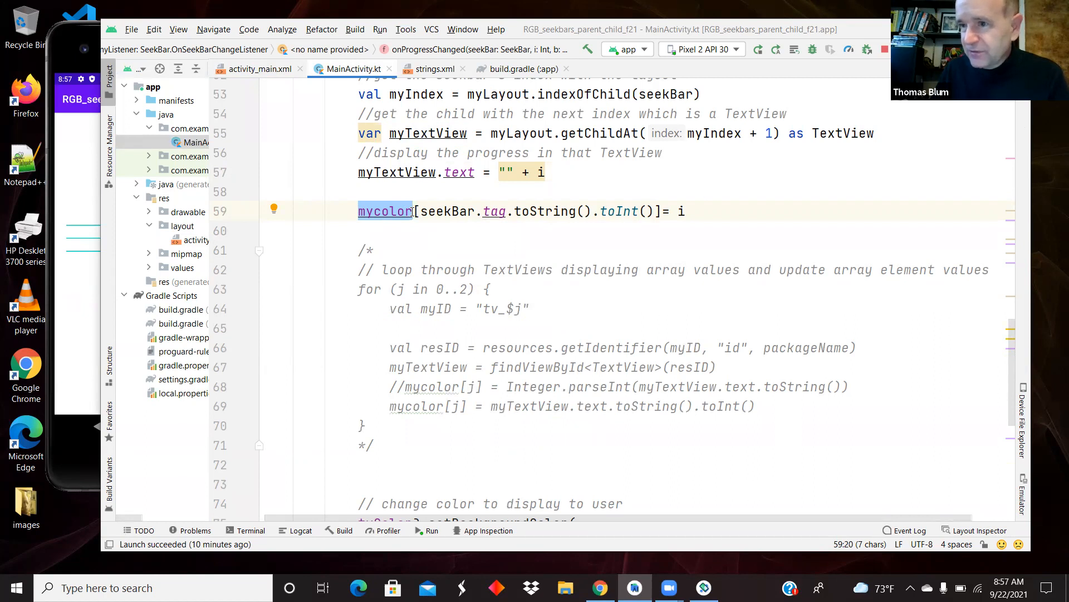
mouse_move(447, 209)
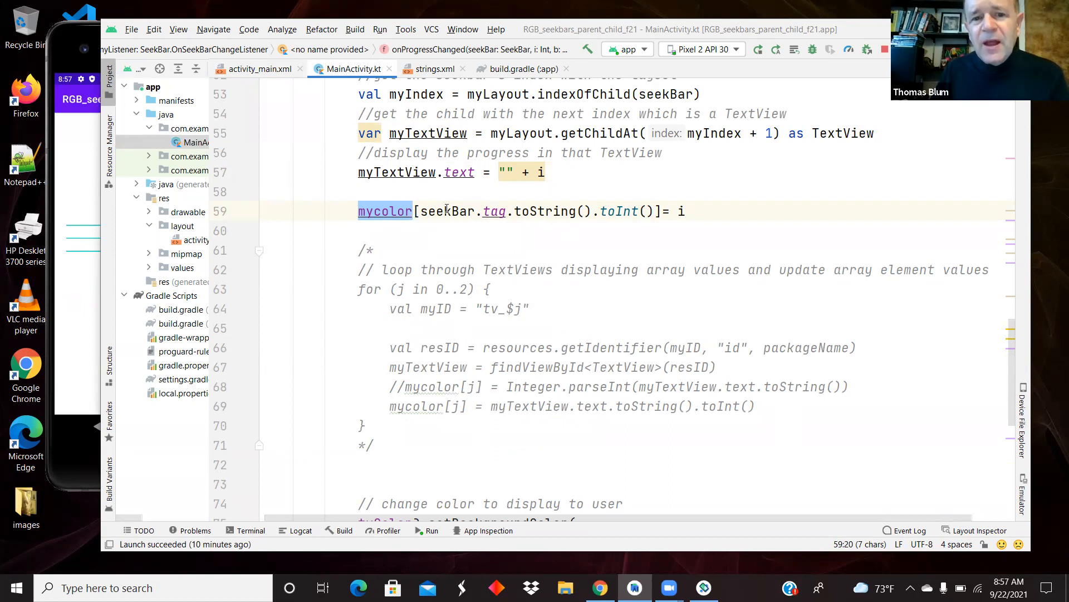
left_click_drag(421, 211, 653, 211)
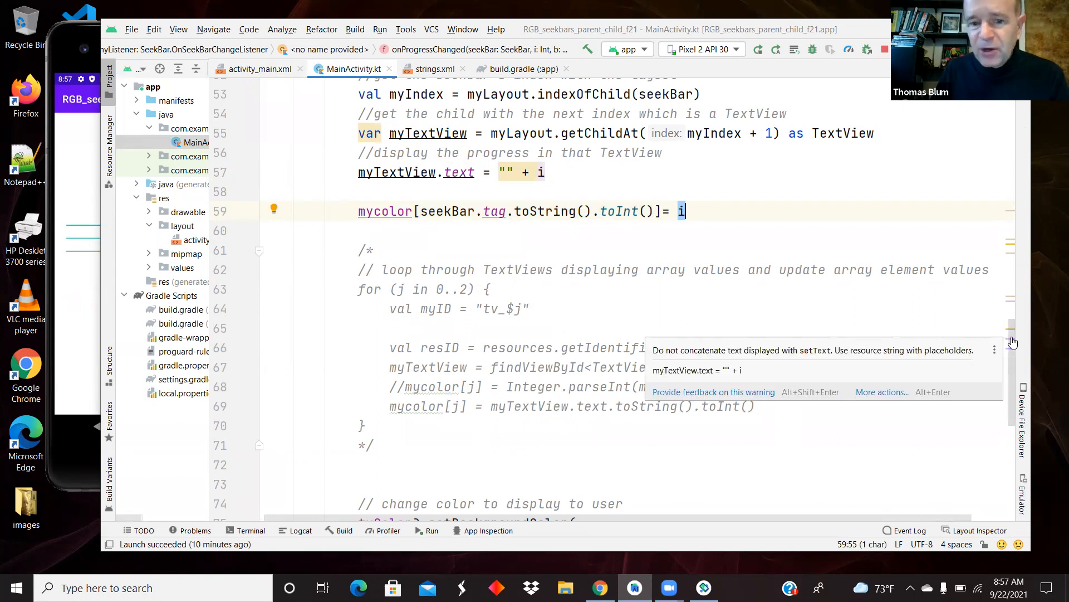
scroll("down", 3)
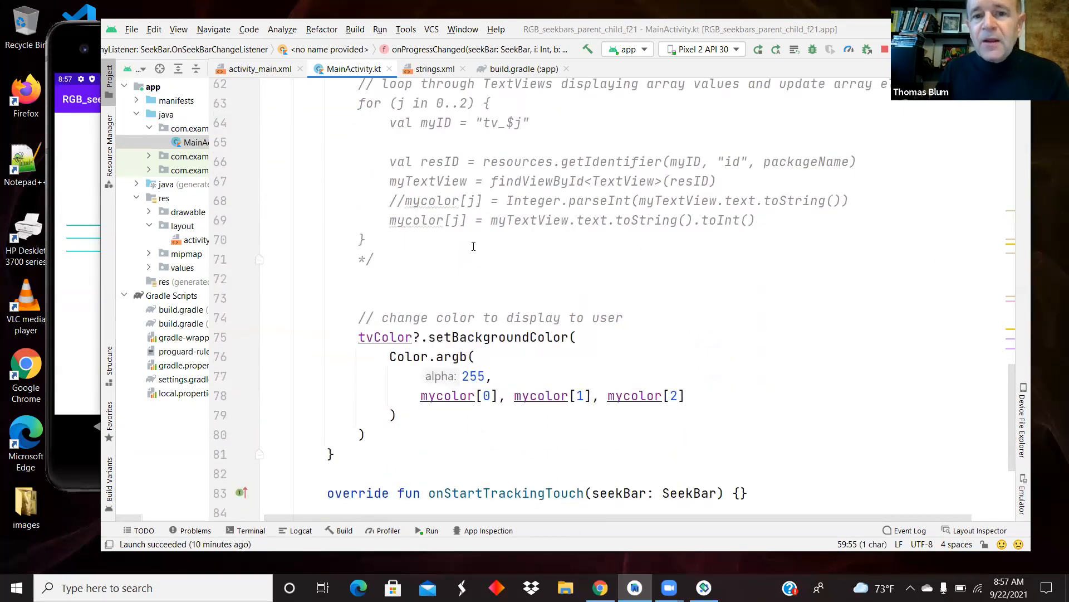
mouse_move(660, 255)
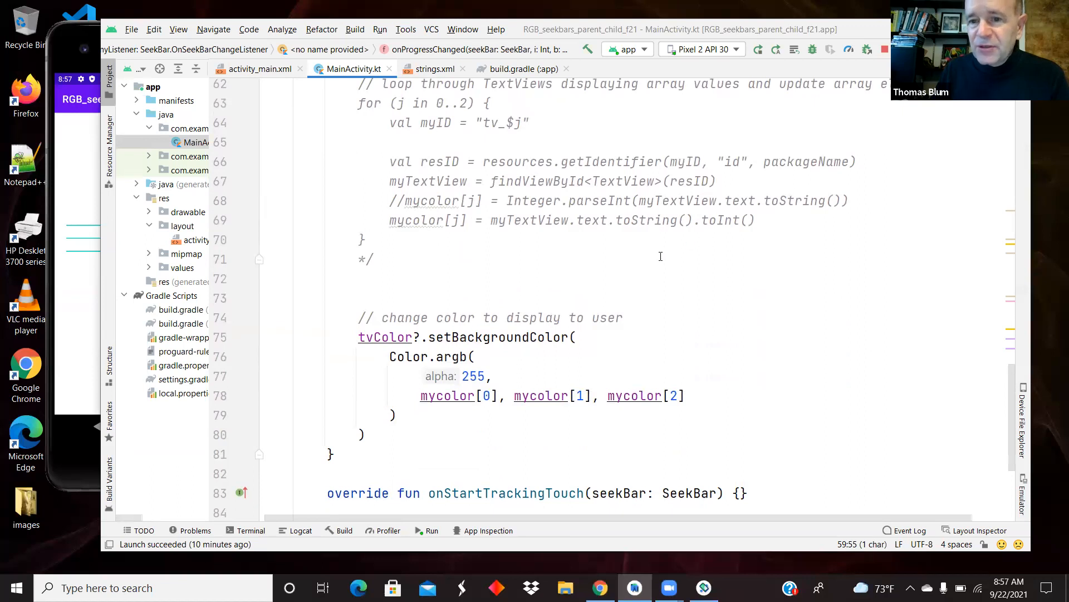
mouse_move(1053, 342)
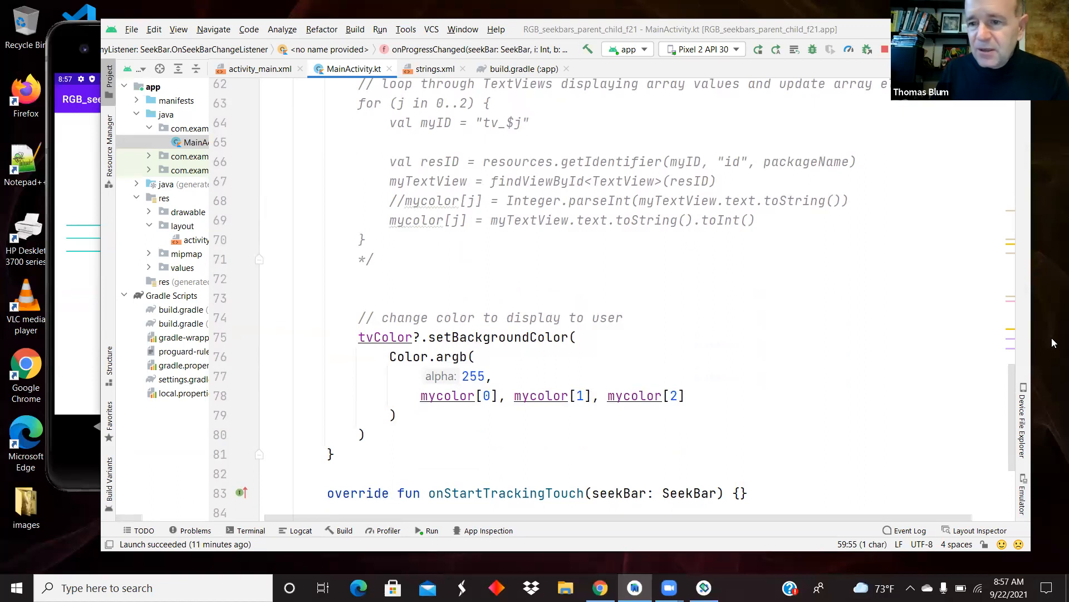
scroll("down", 3)
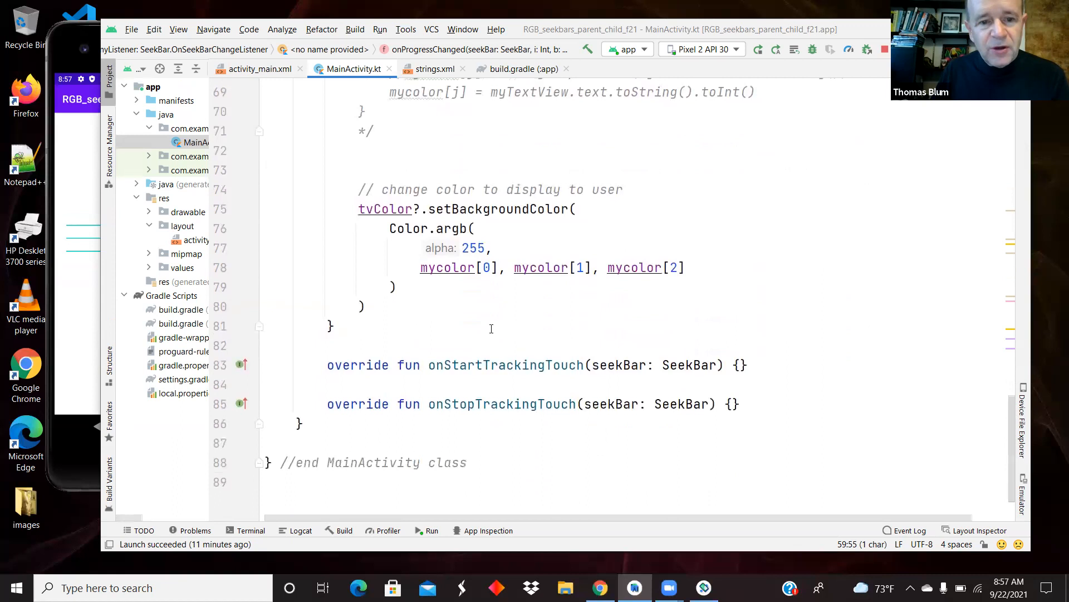